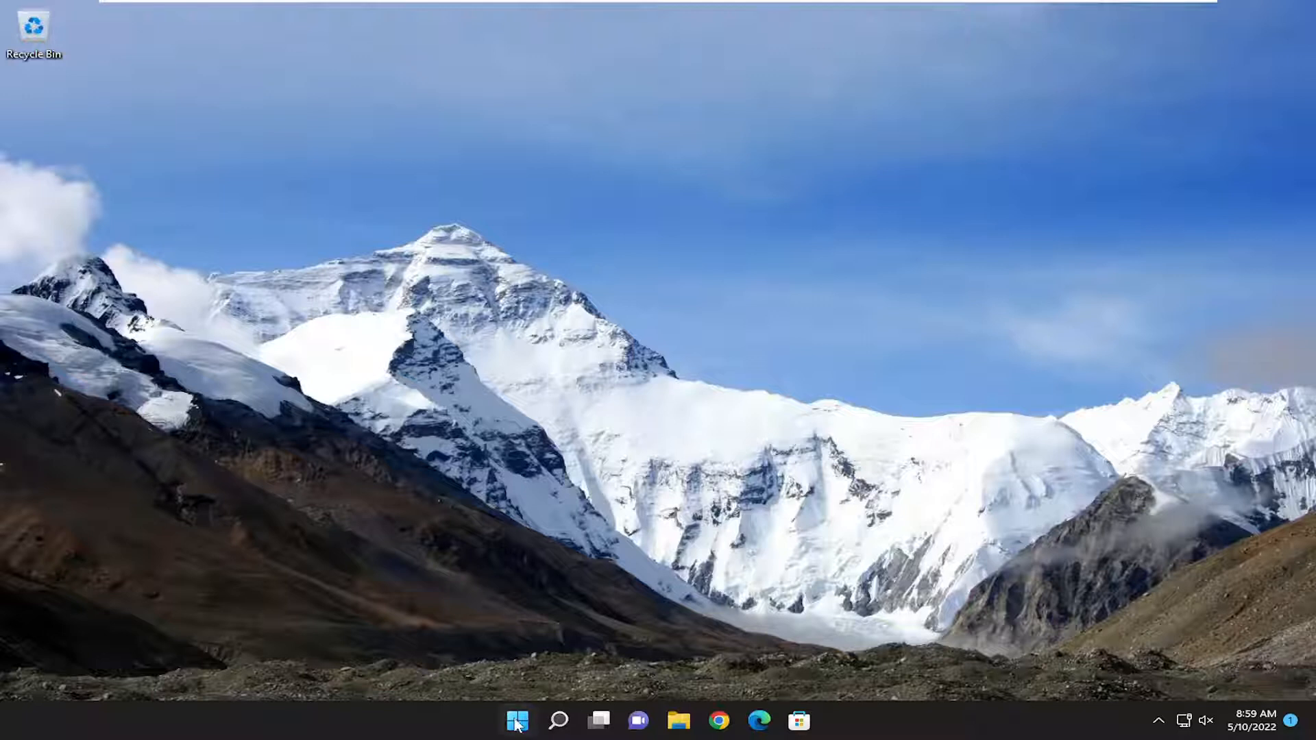
- Restart the computer from the Start menu power options and return to the desktop
left_click(517, 720)
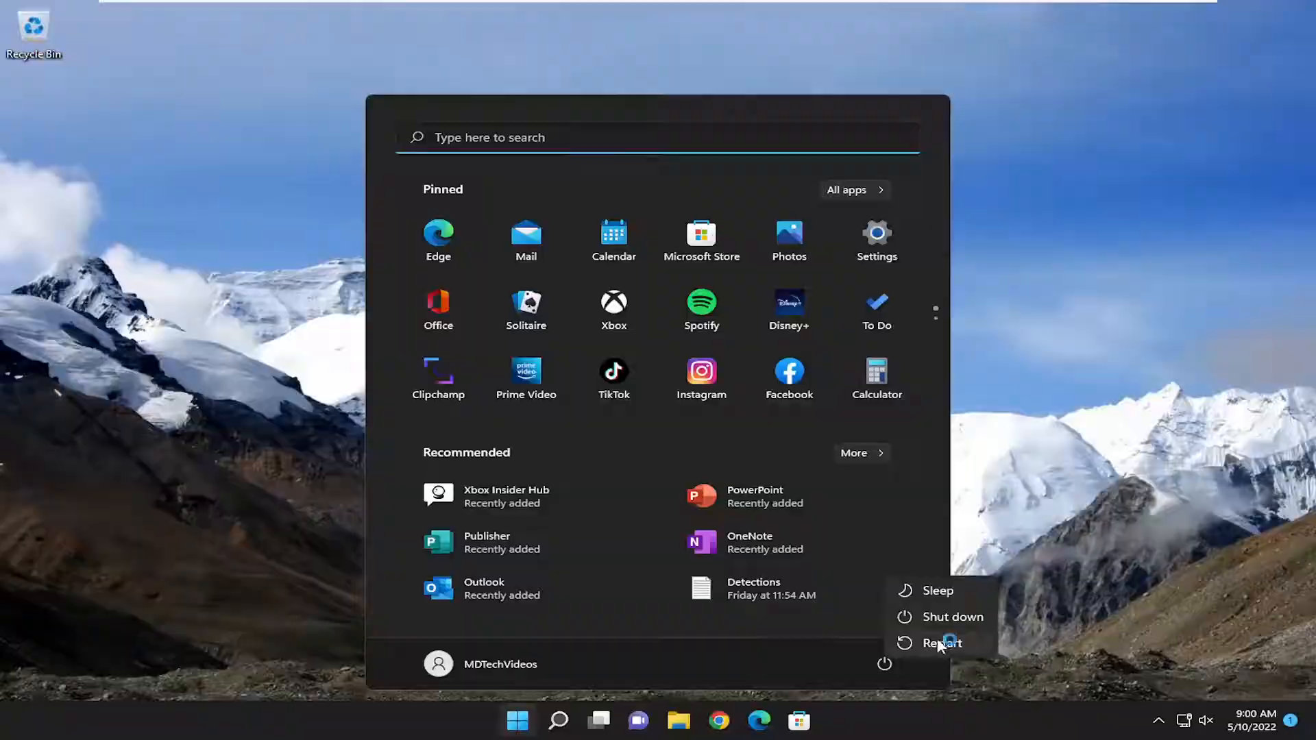
left_click(942, 643)
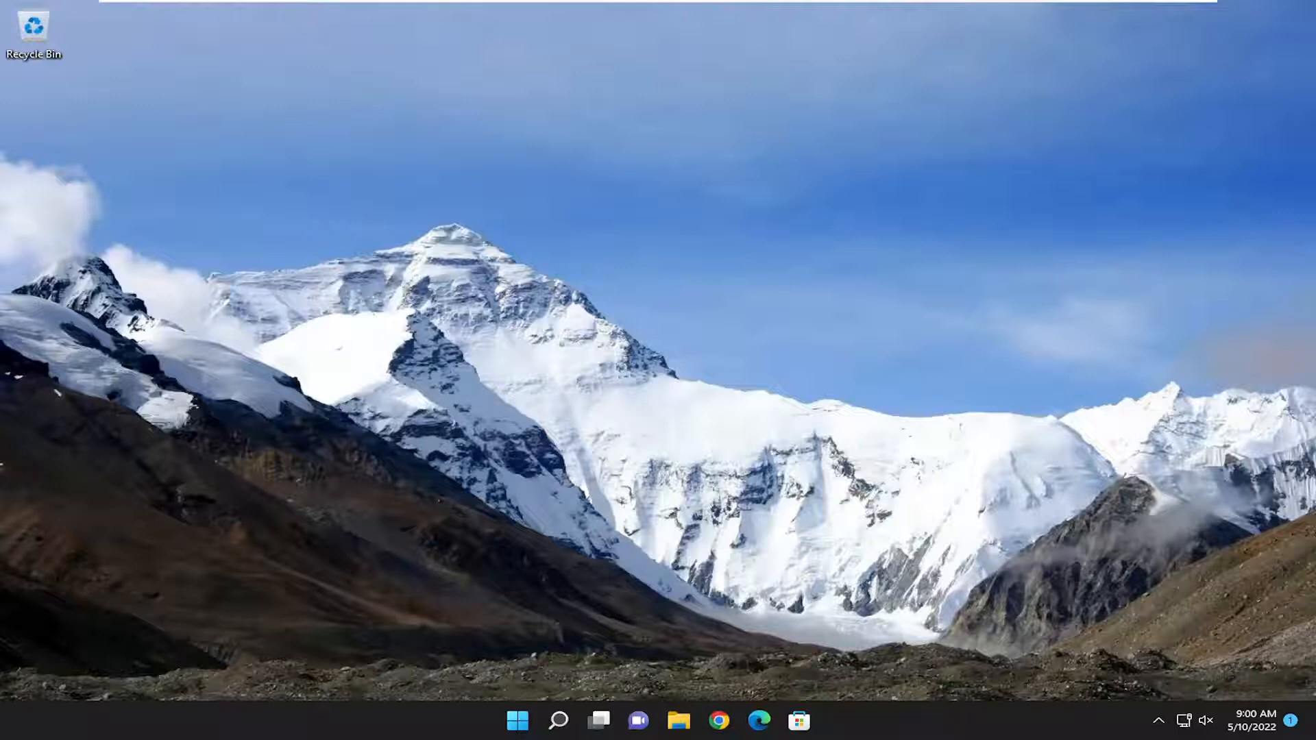
- Show the Start menu power options listing Sleep, Shut down and Restart
left_click(517, 721)
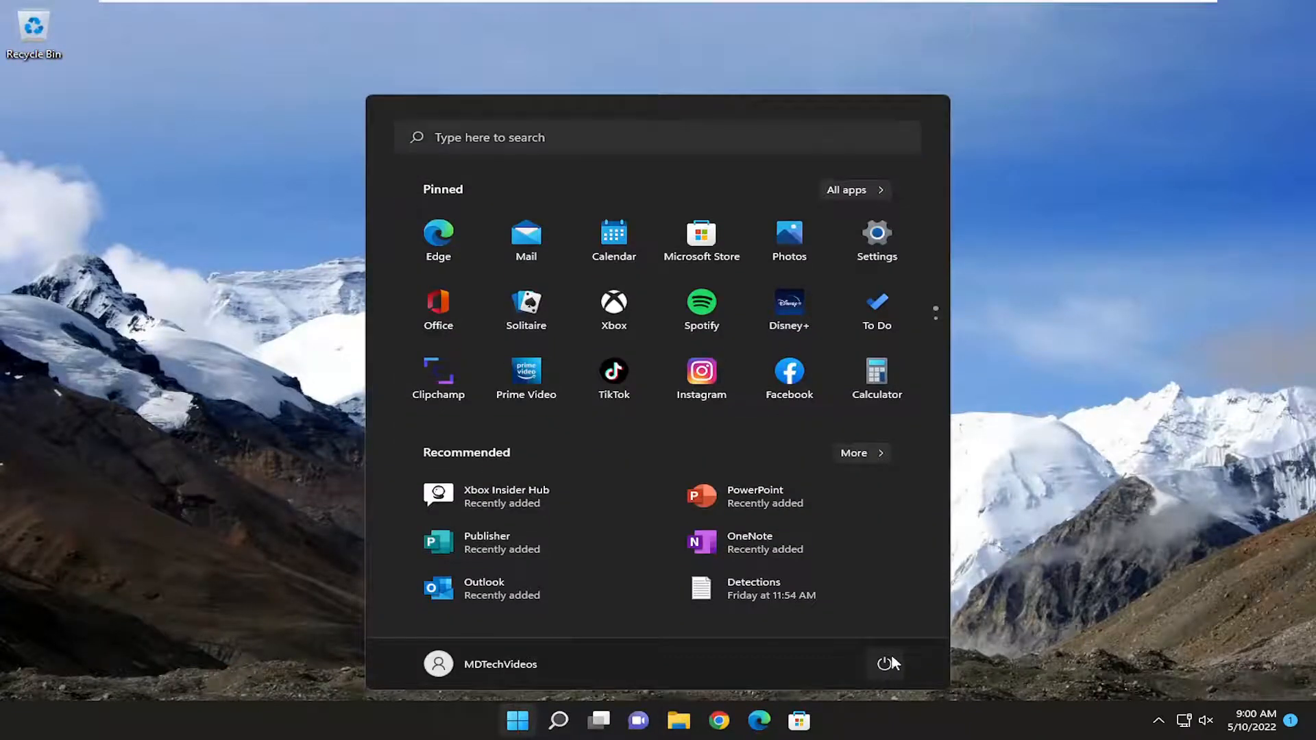
left_click(883, 665)
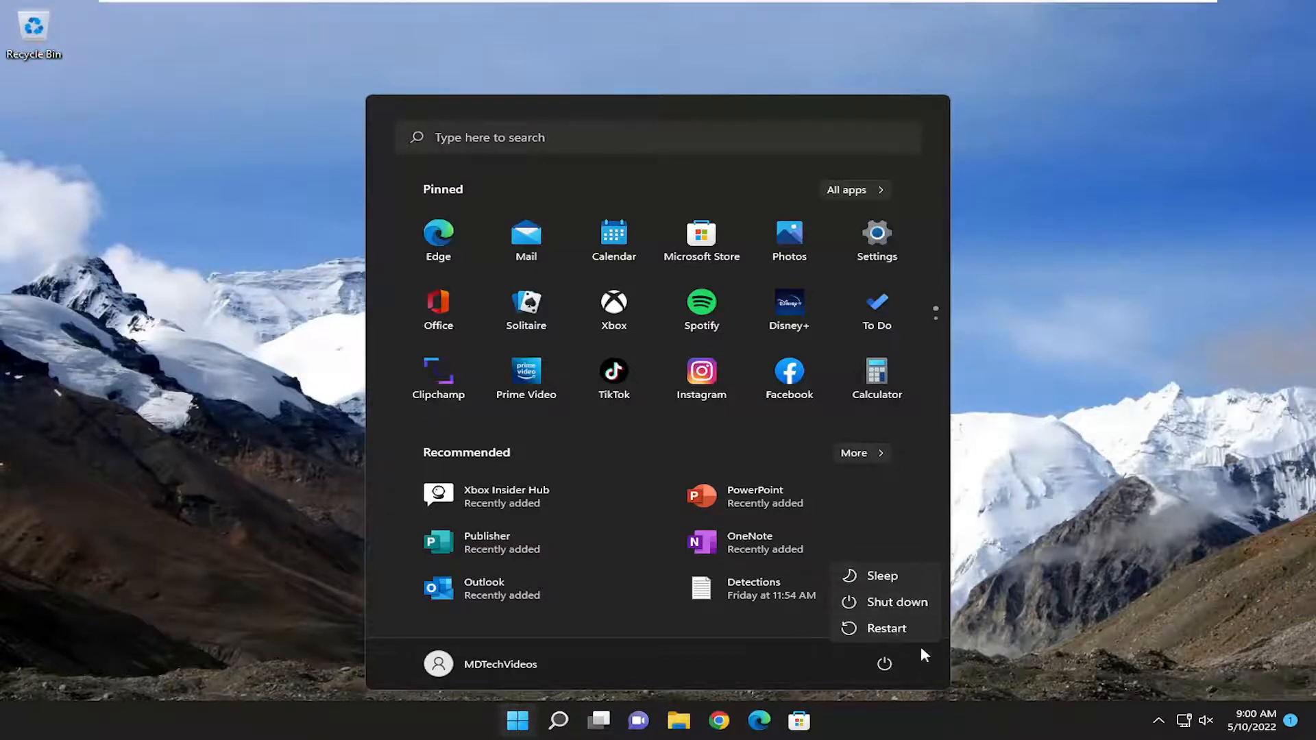
mouse_move(1061, 444)
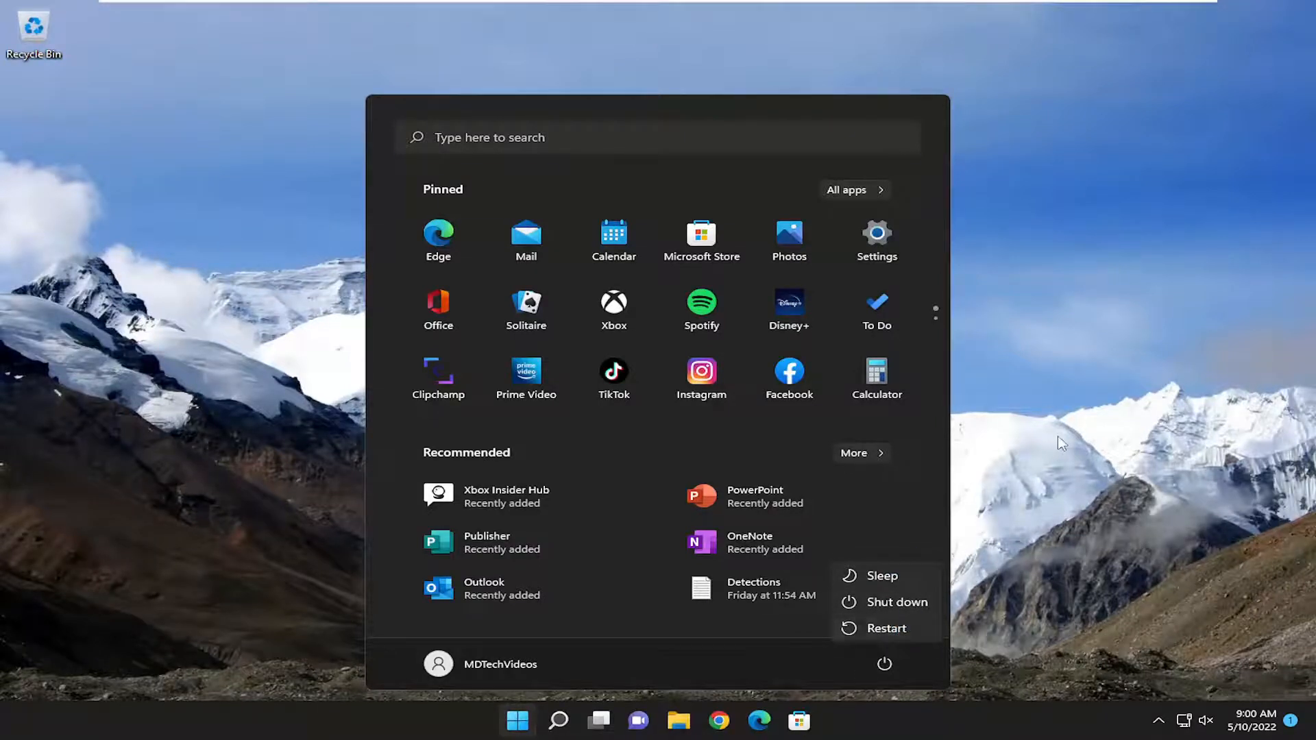
- Search 'troubleshoot', open Troubleshoot settings, then the Other troubleshooters list
left_click(558, 720)
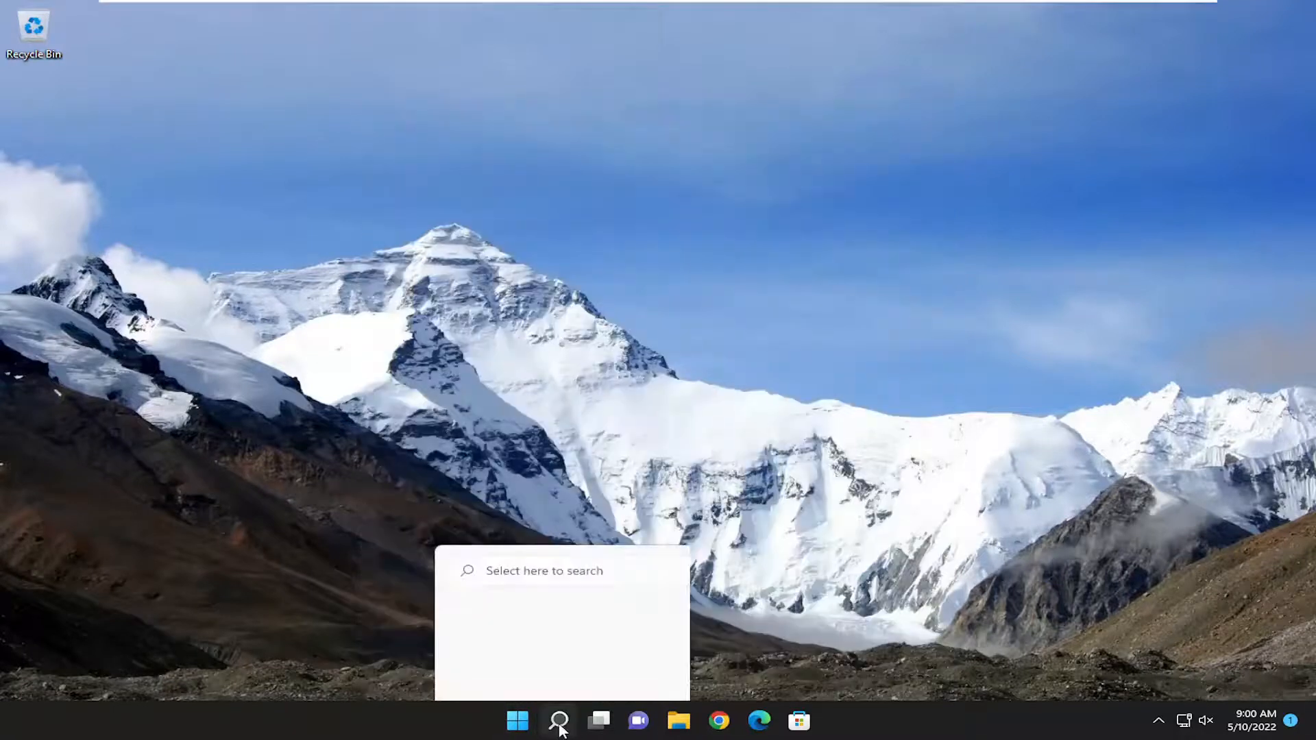
left_click(558, 720)
type("troubleshoot")
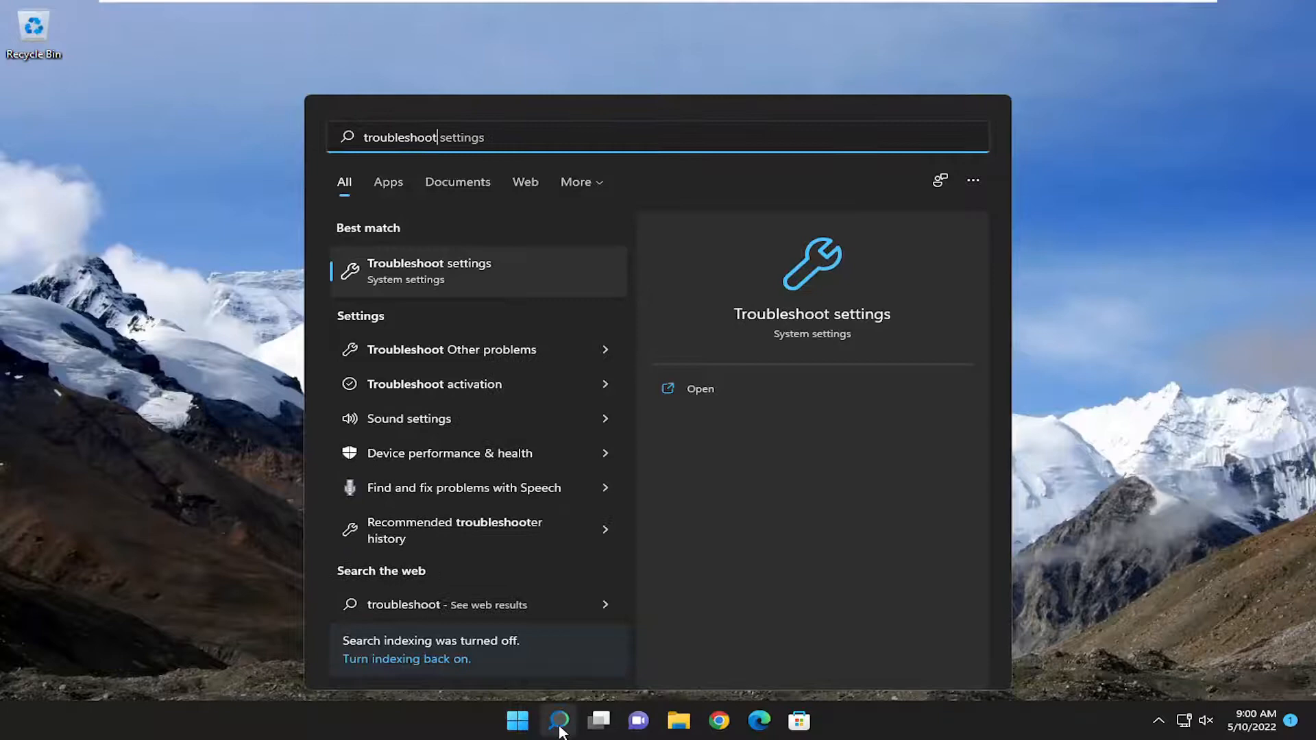
mouse_move(483, 269)
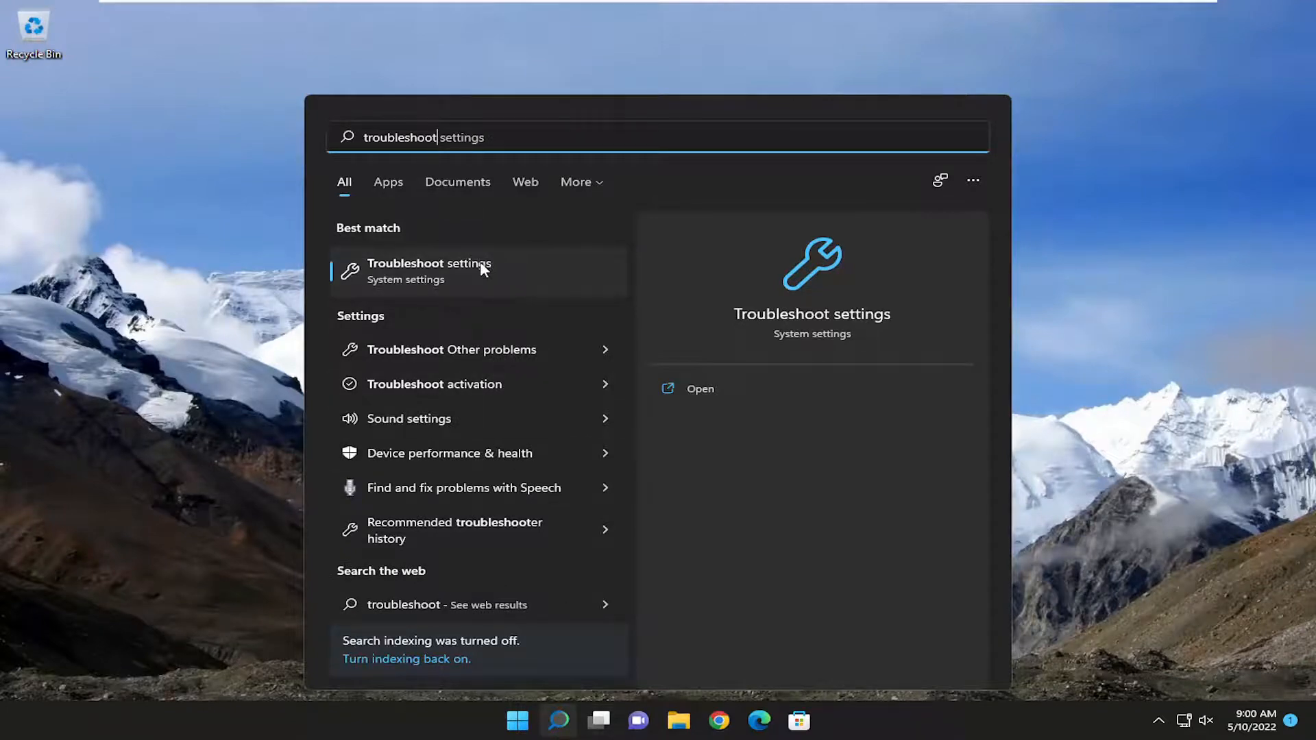
left_click(429, 263)
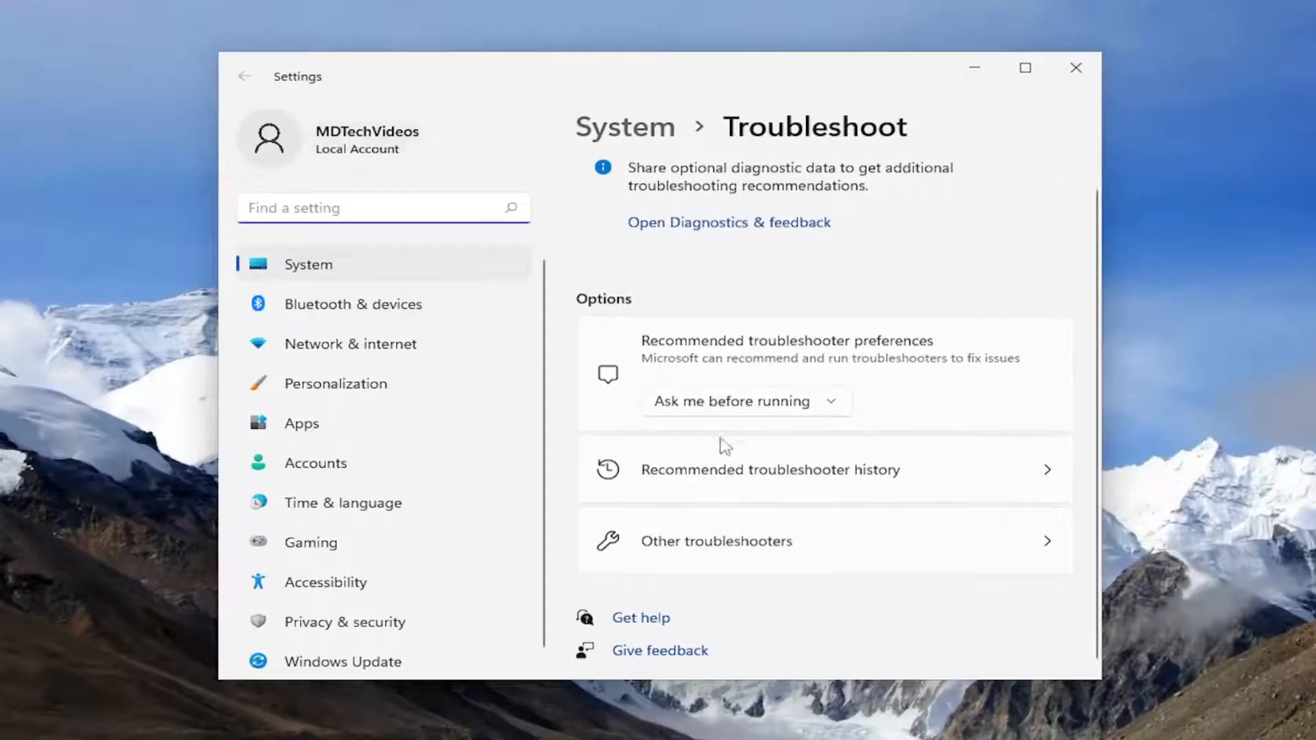
left_click(715, 541)
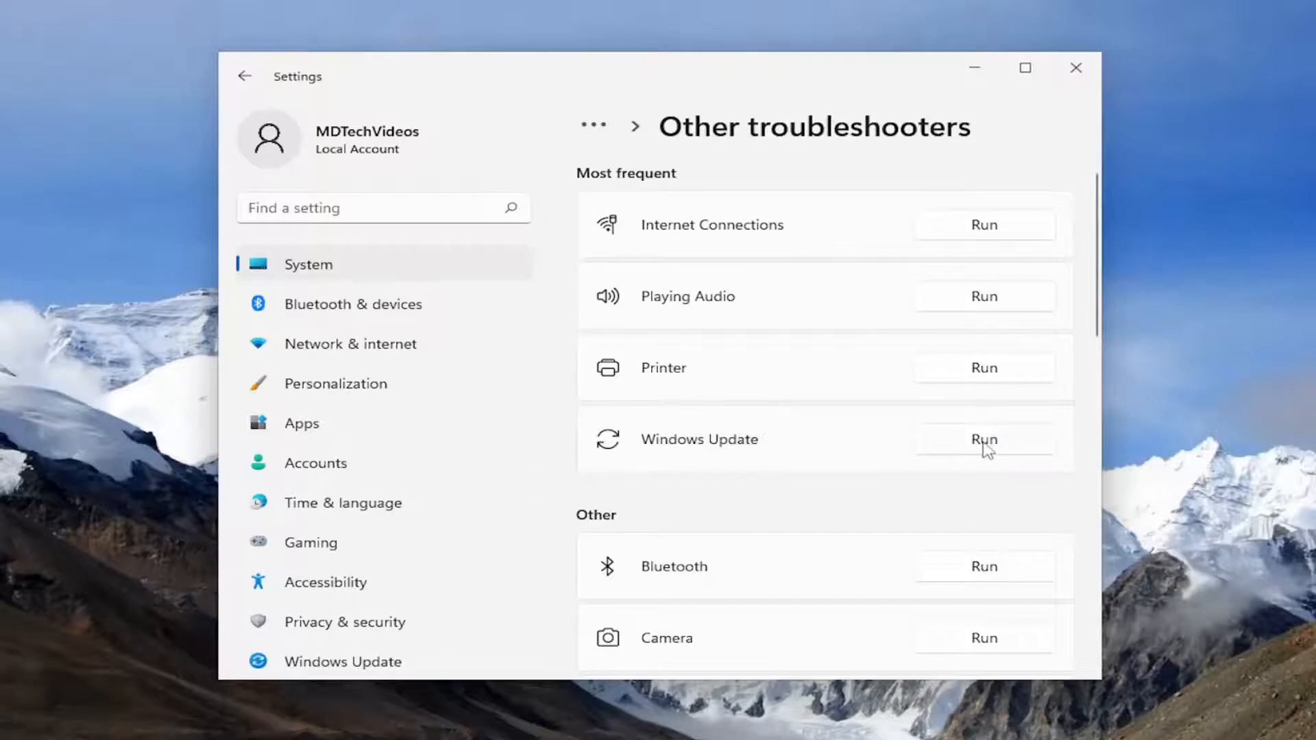
- Run the Windows Update troubleshooter until it reports issues detected and changes made
left_click(984, 439)
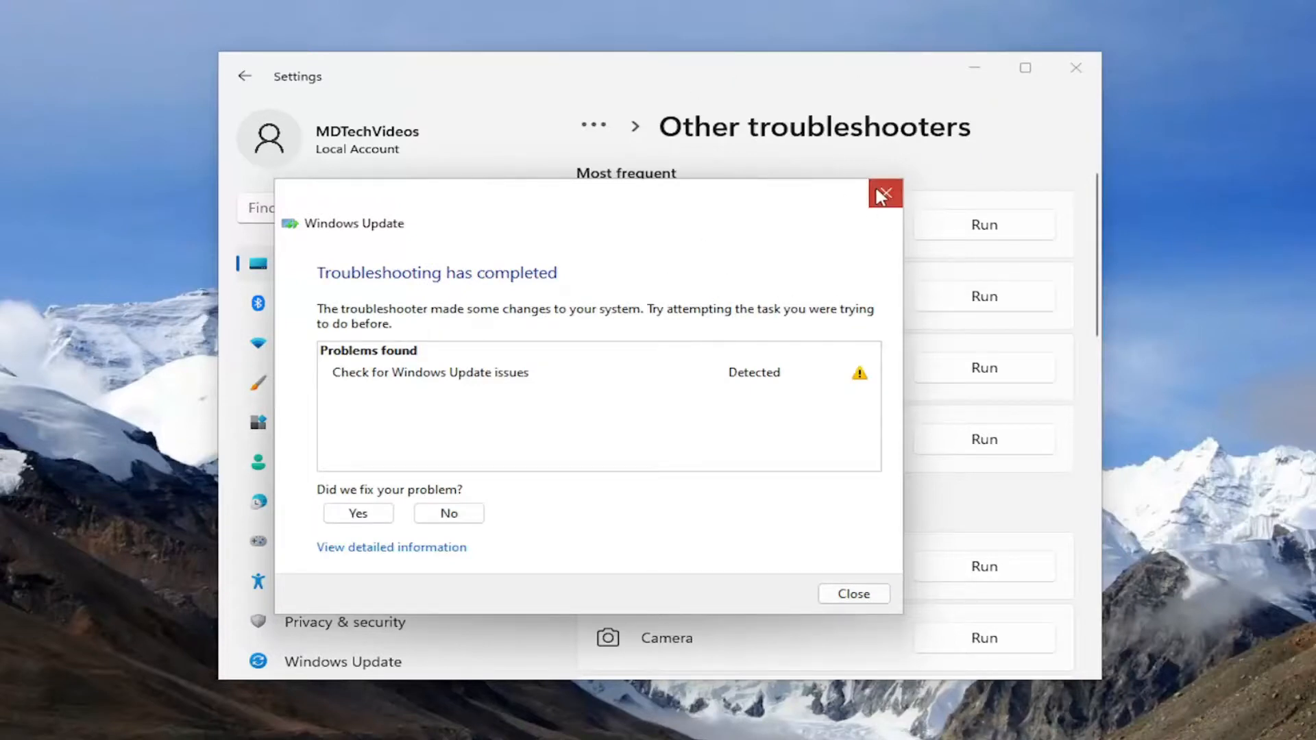
- Close the troubleshooting completion report and the Settings window
left_click(884, 195)
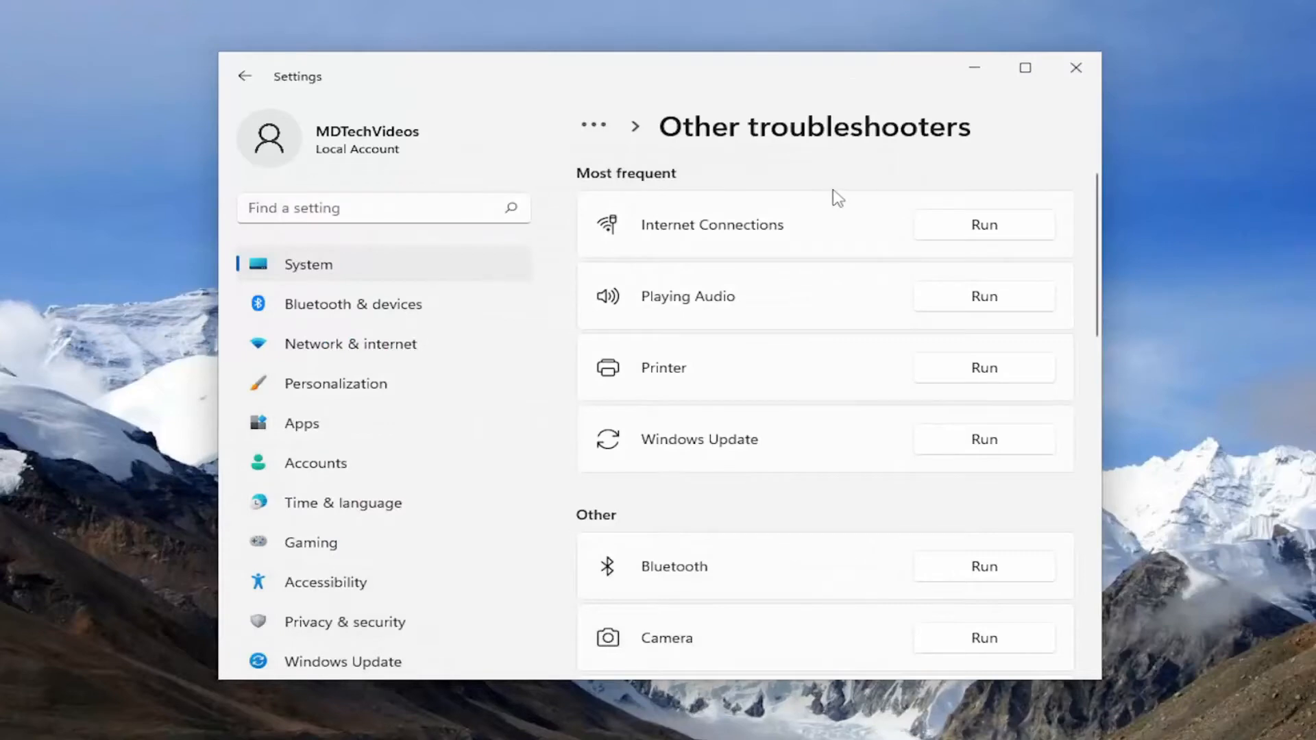
mouse_move(826, 161)
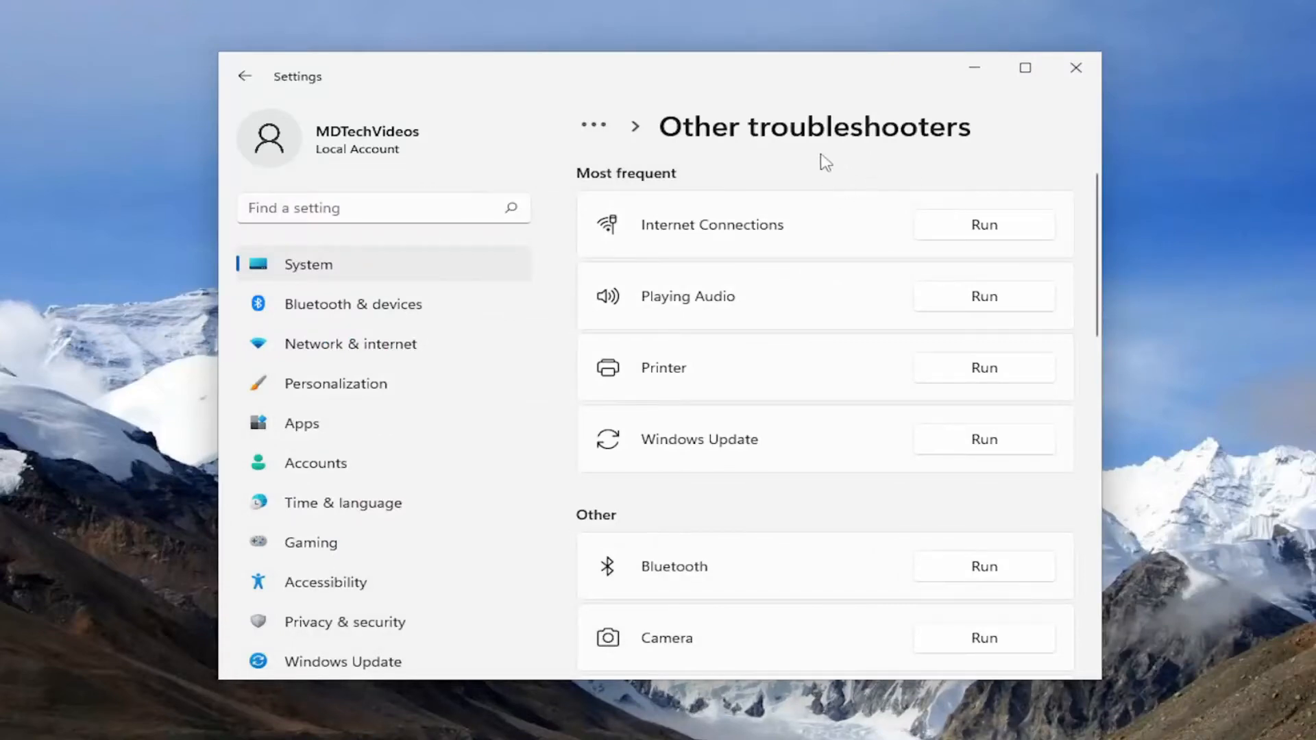
mouse_move(1070, 71)
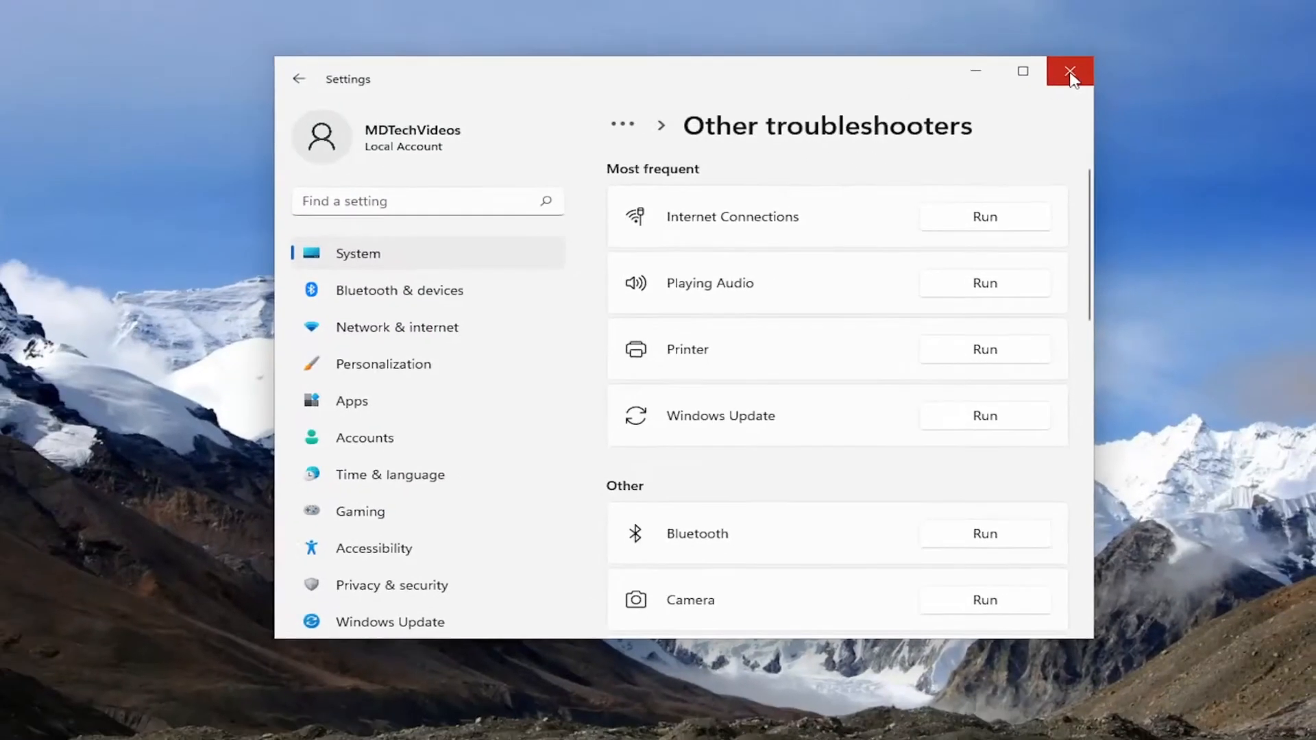
left_click(1069, 71)
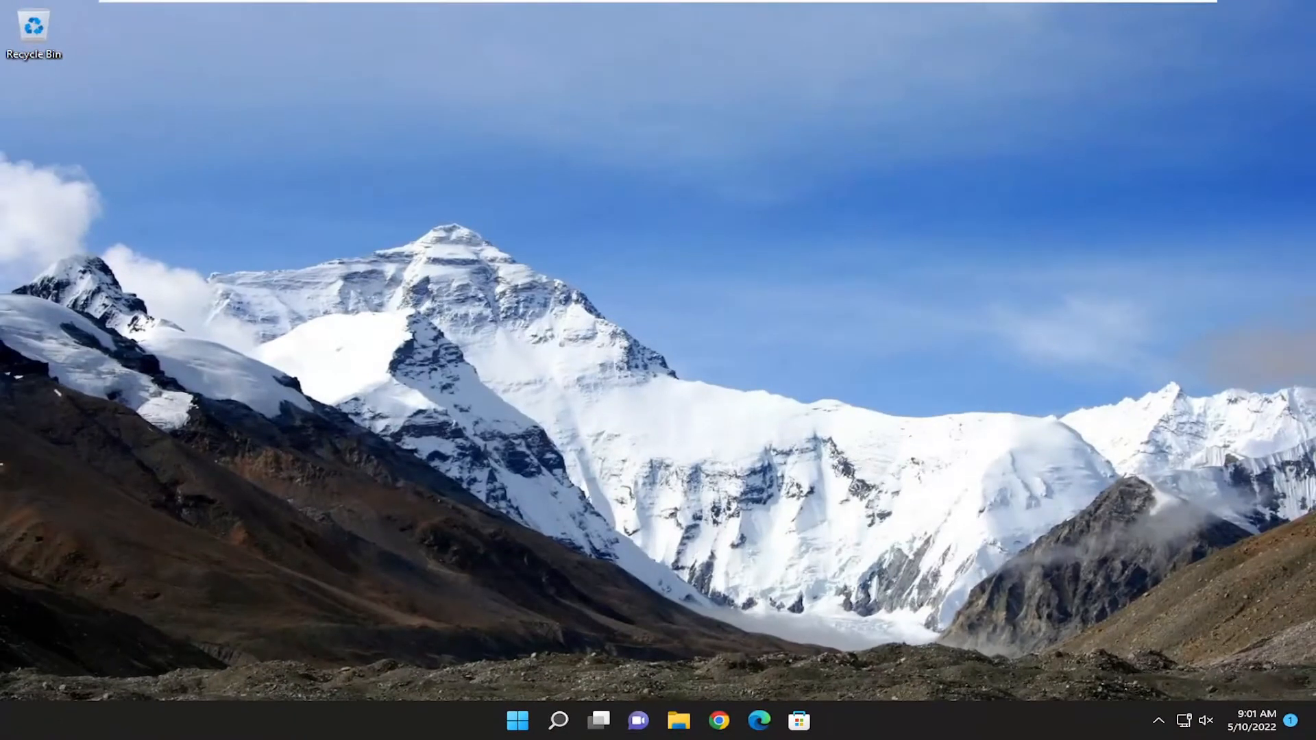